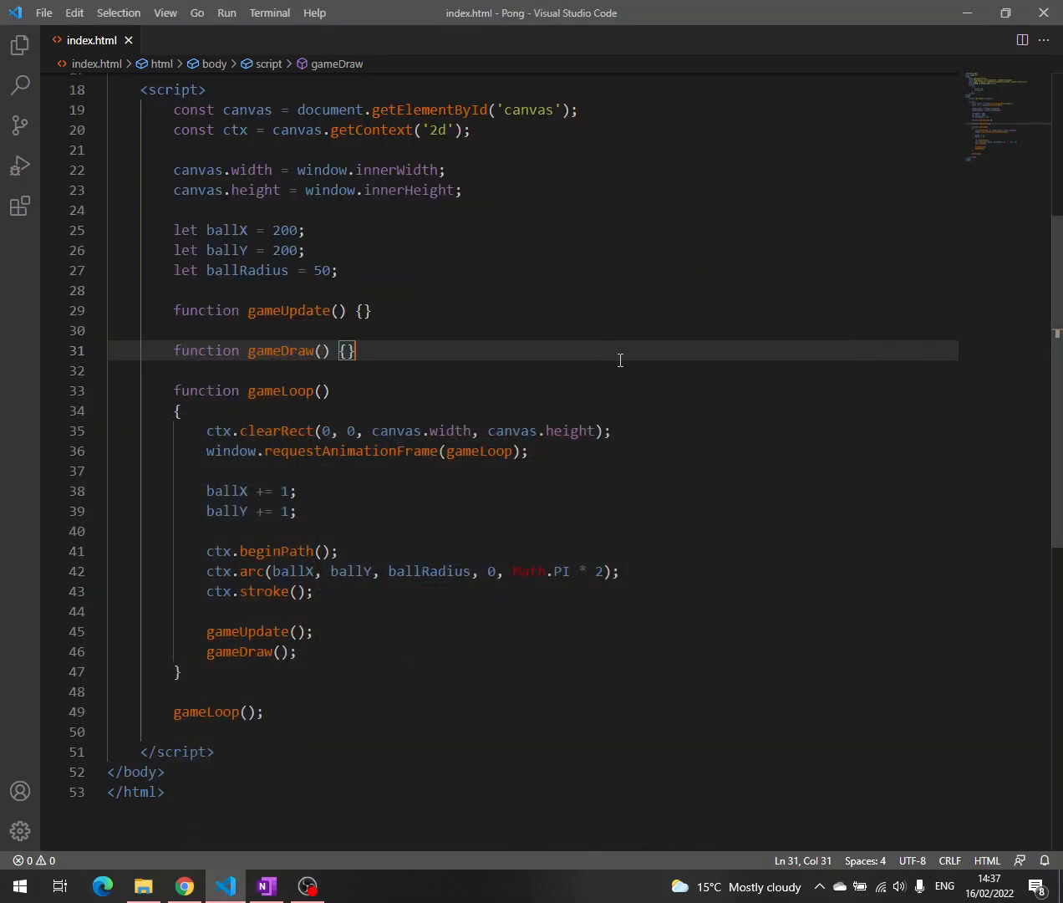
mouse_move(402, 478)
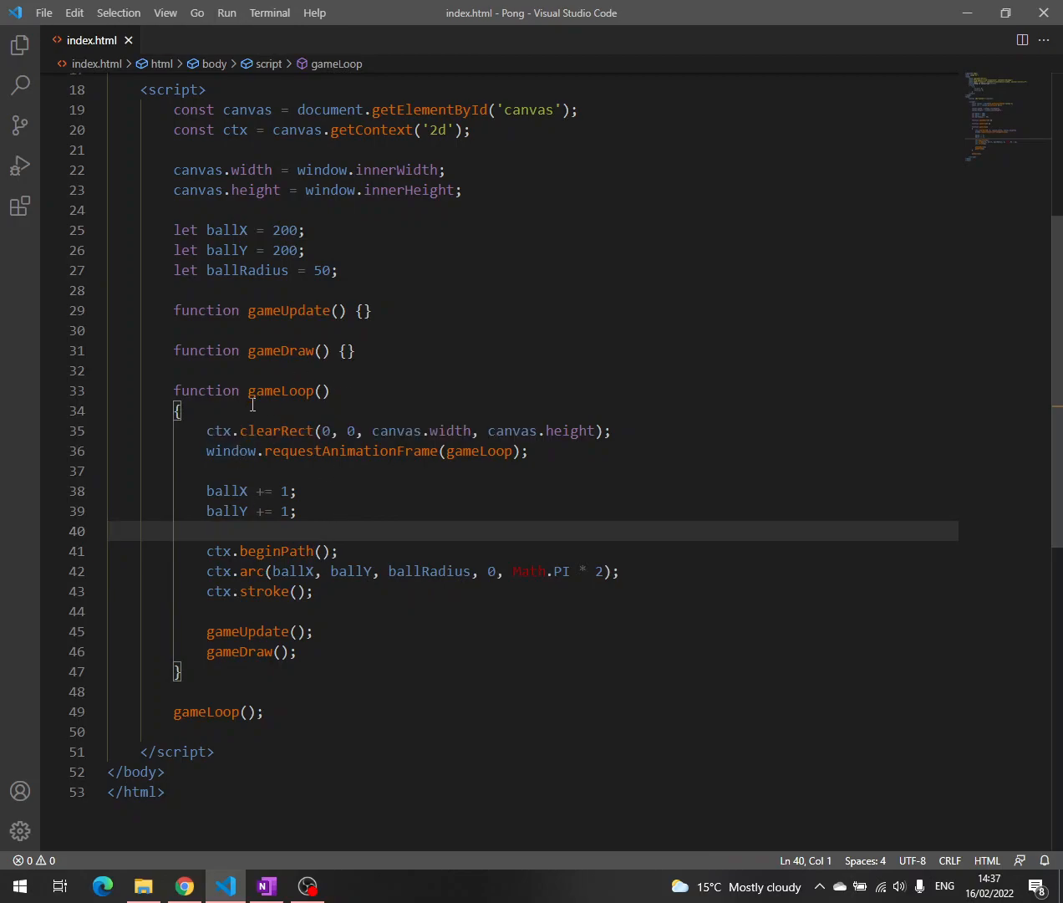
- Move the ballX/ballY increments into gameUpdate and the beginPath/arc/stroke drawing into gameDraw
click(332, 472)
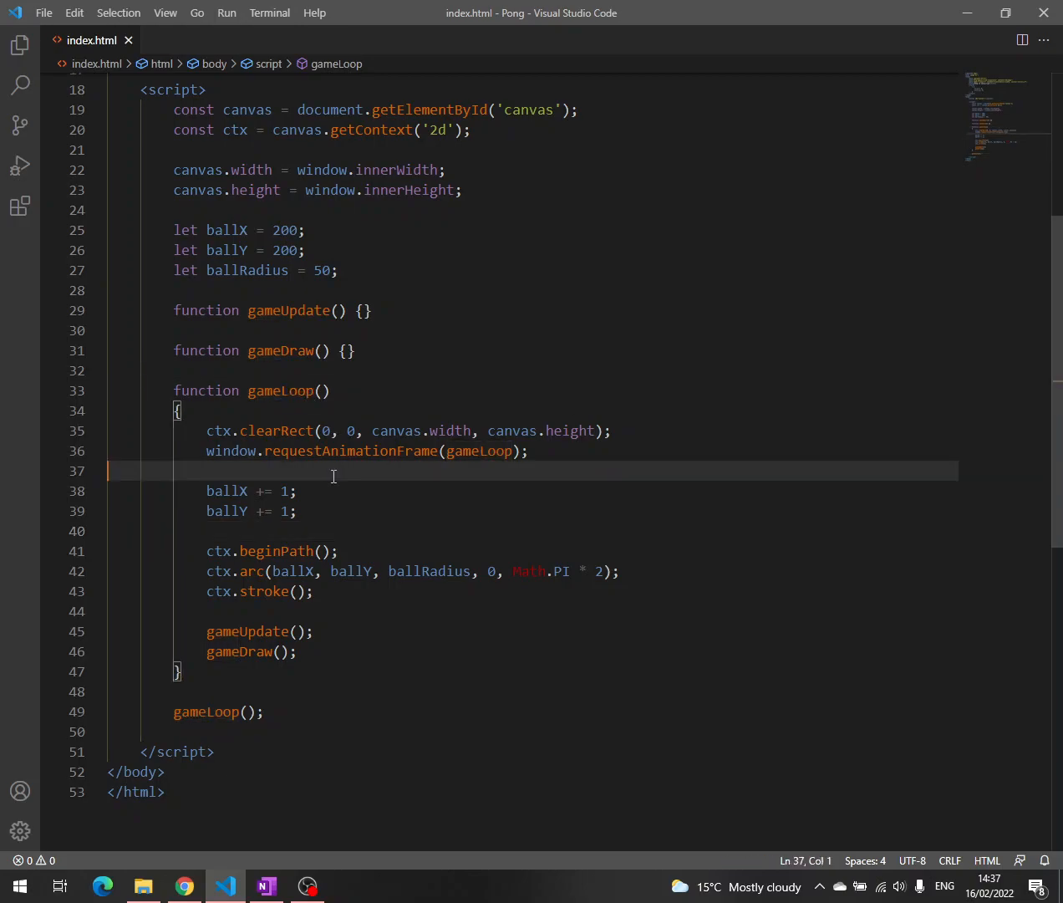
mouse_move(293, 381)
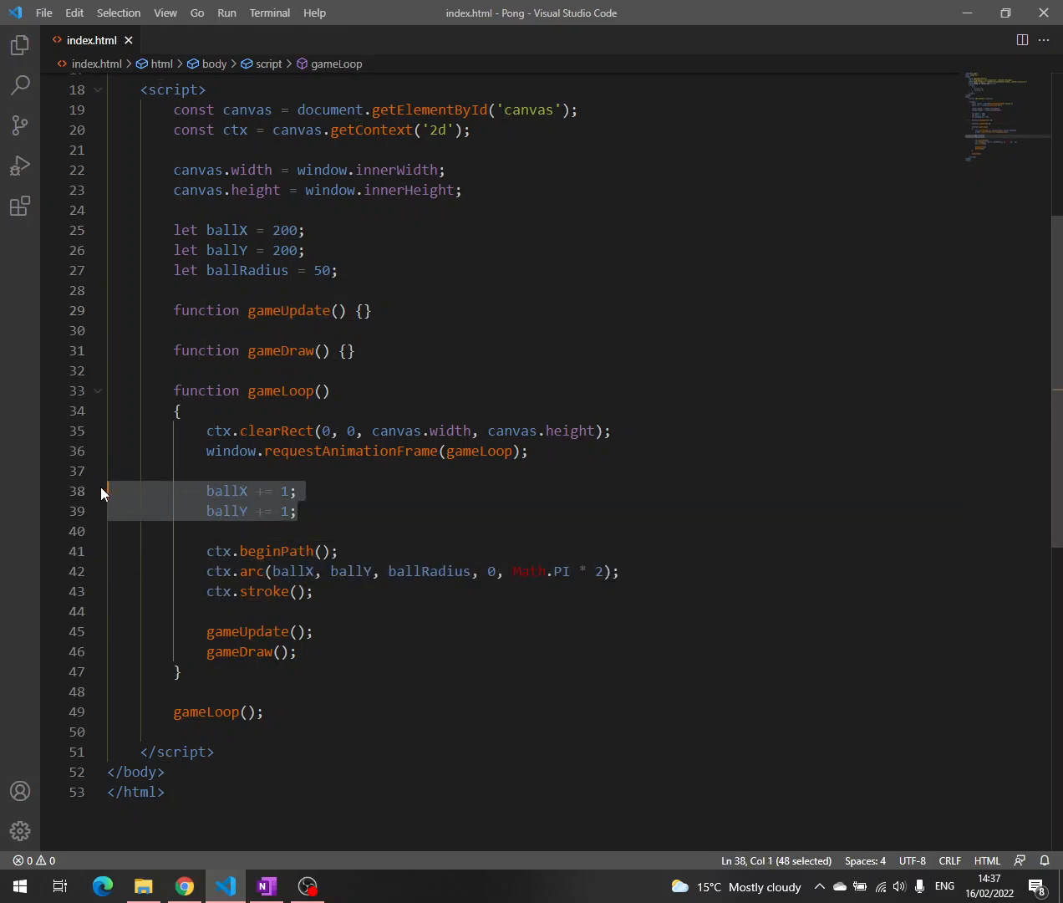
key(Delete)
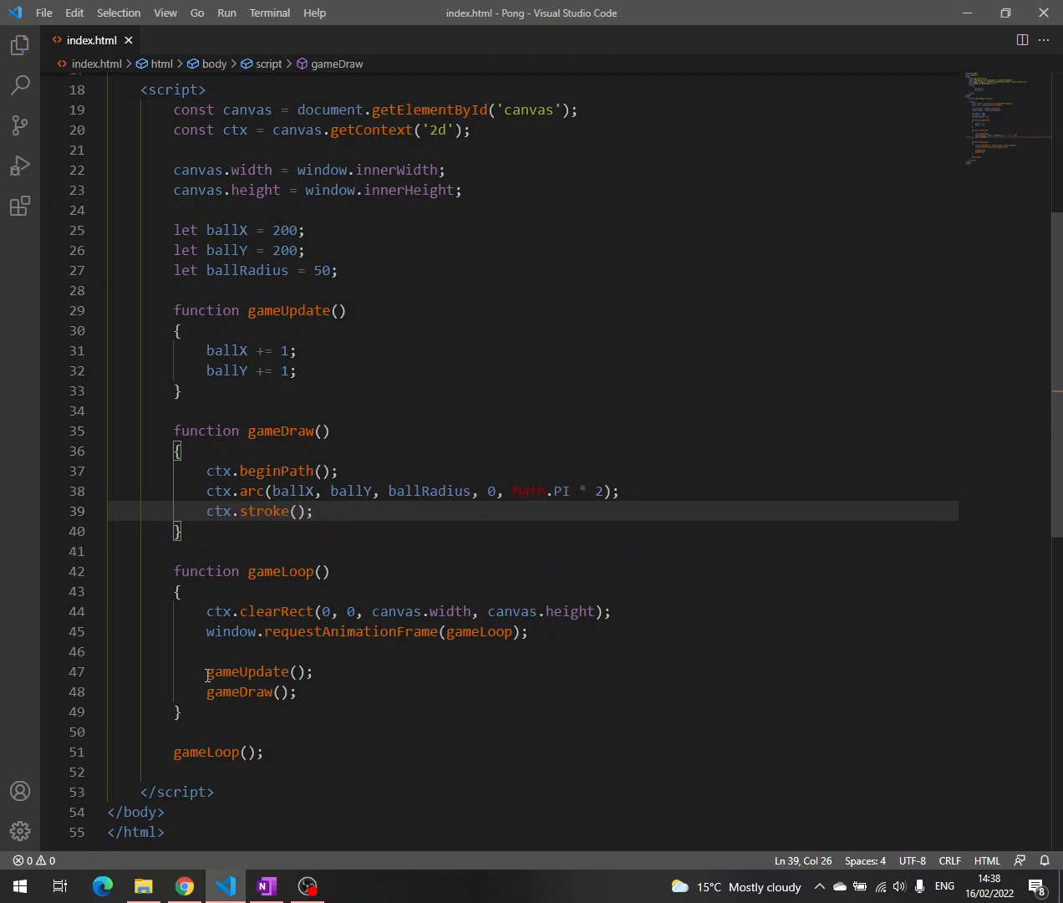
double_click(241, 692)
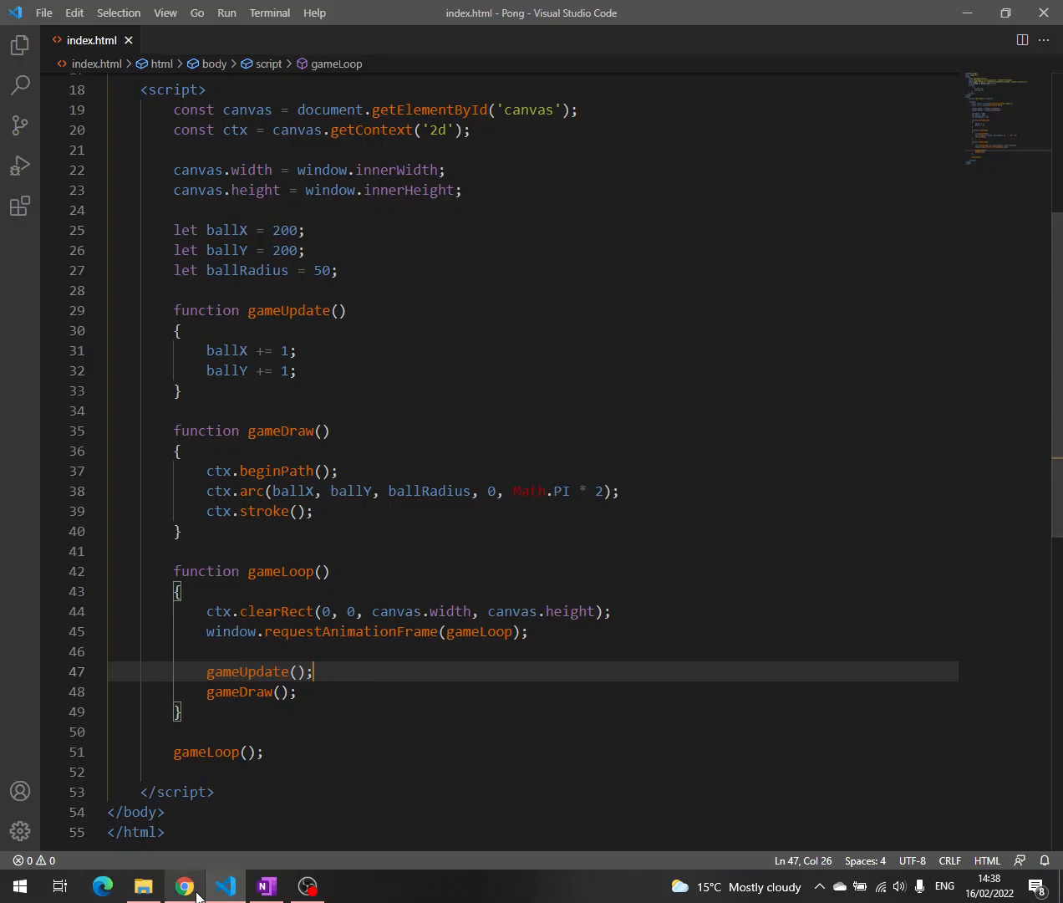
click(184, 887)
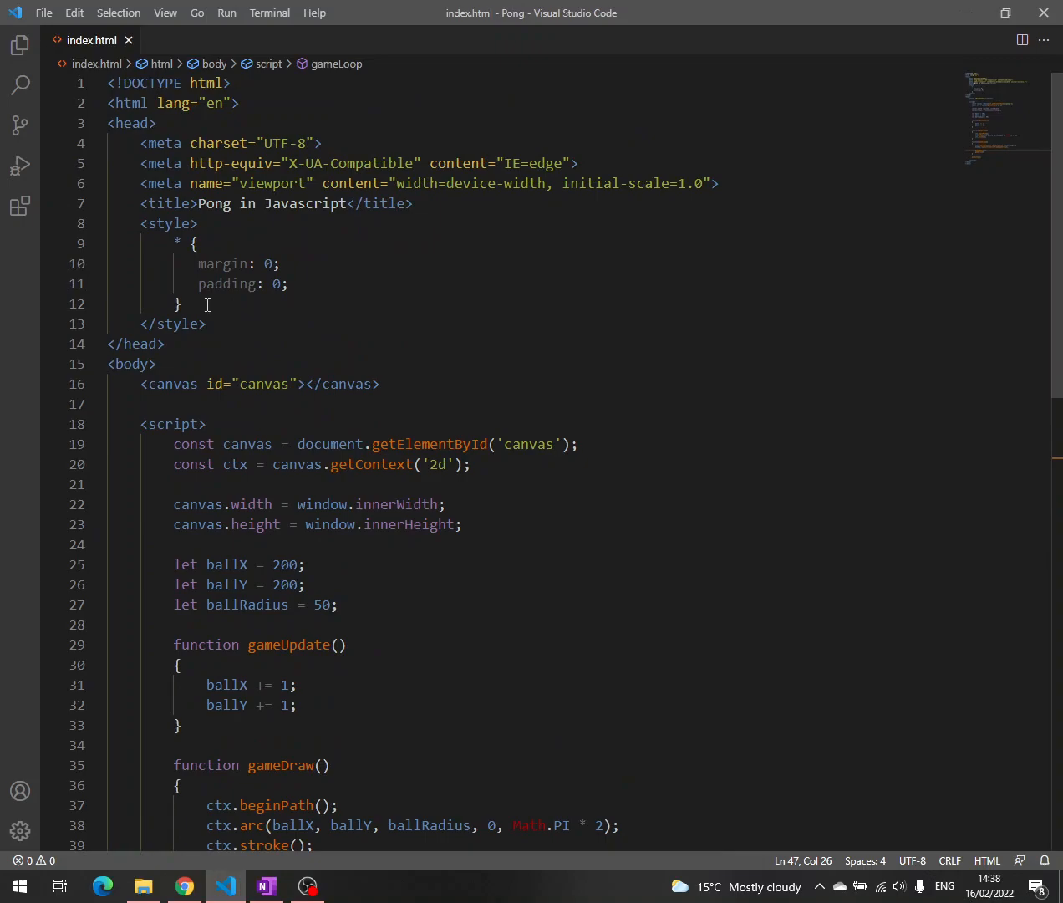
- Add a body { overflow: hidden; } rule after the universal style rule and save
key(enter)
text(body)
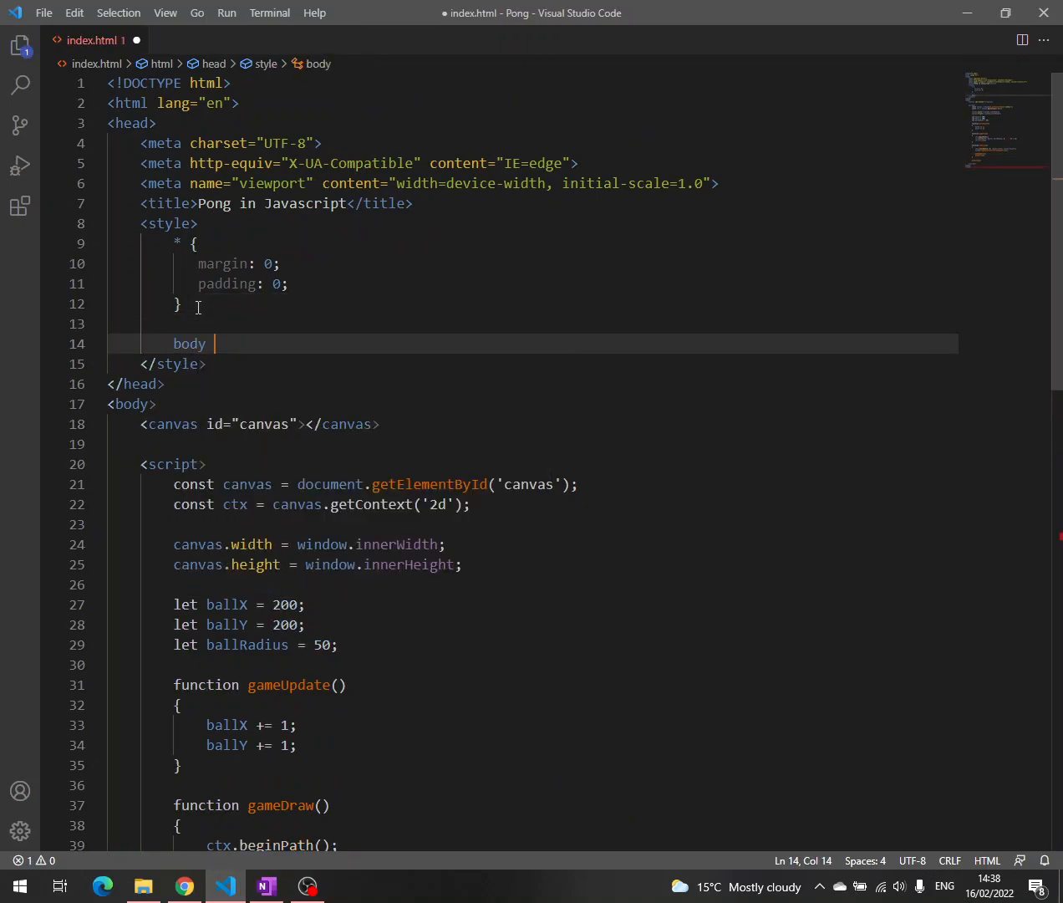
text({)
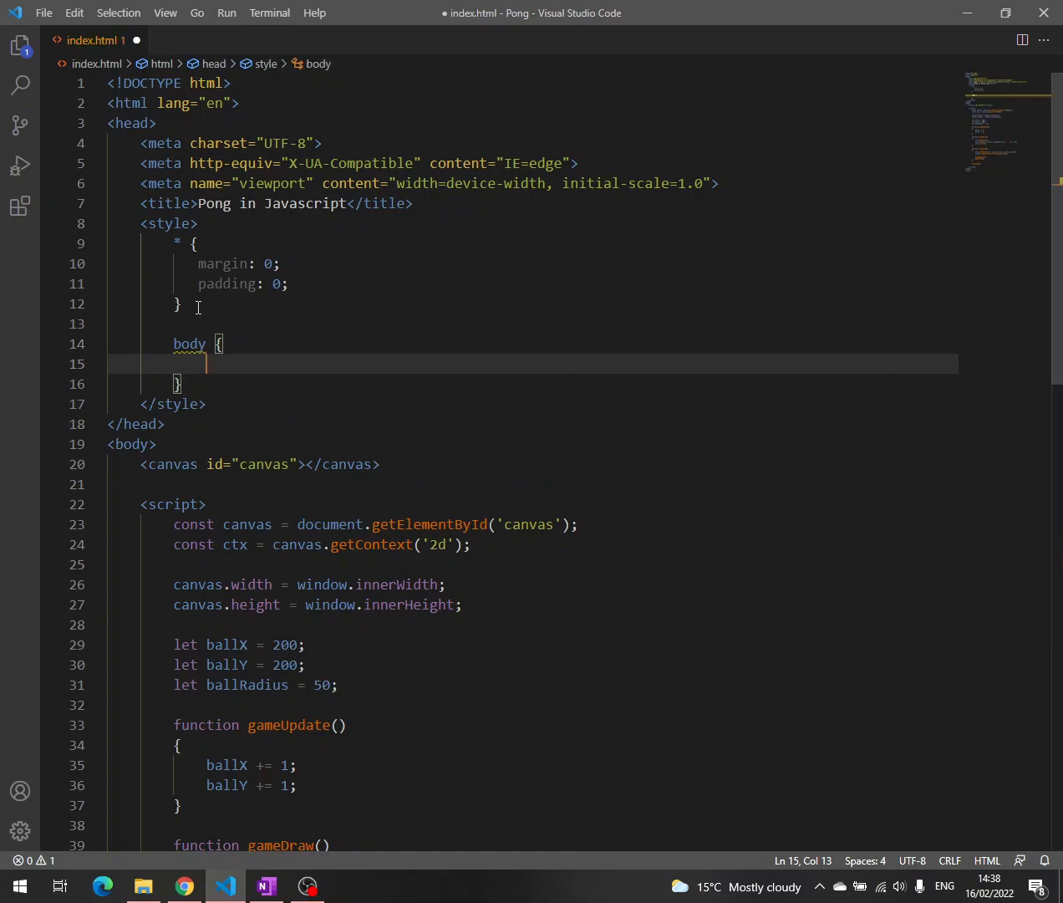
text(overflow: hidden;)
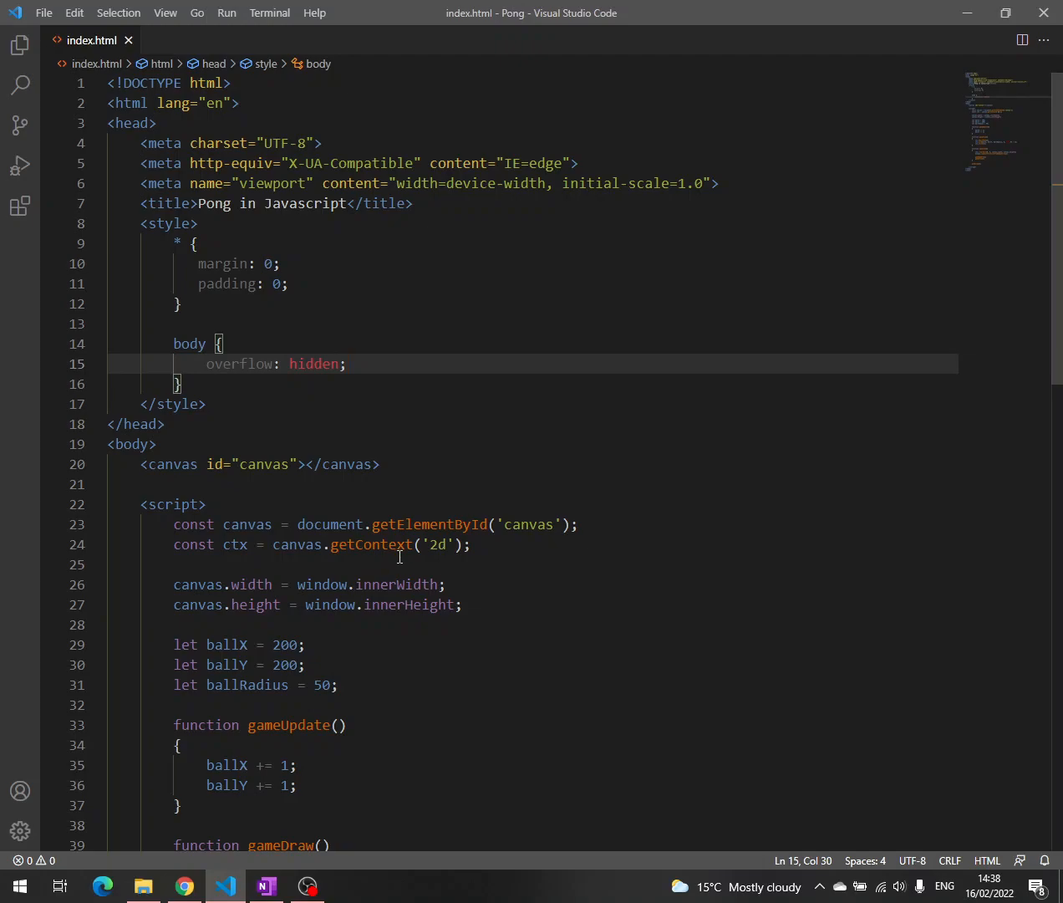
- Declare let ballVelocityX = 2; and let ballVelocityY = 2; right after ballRadius = 50
scroll(down, 3)
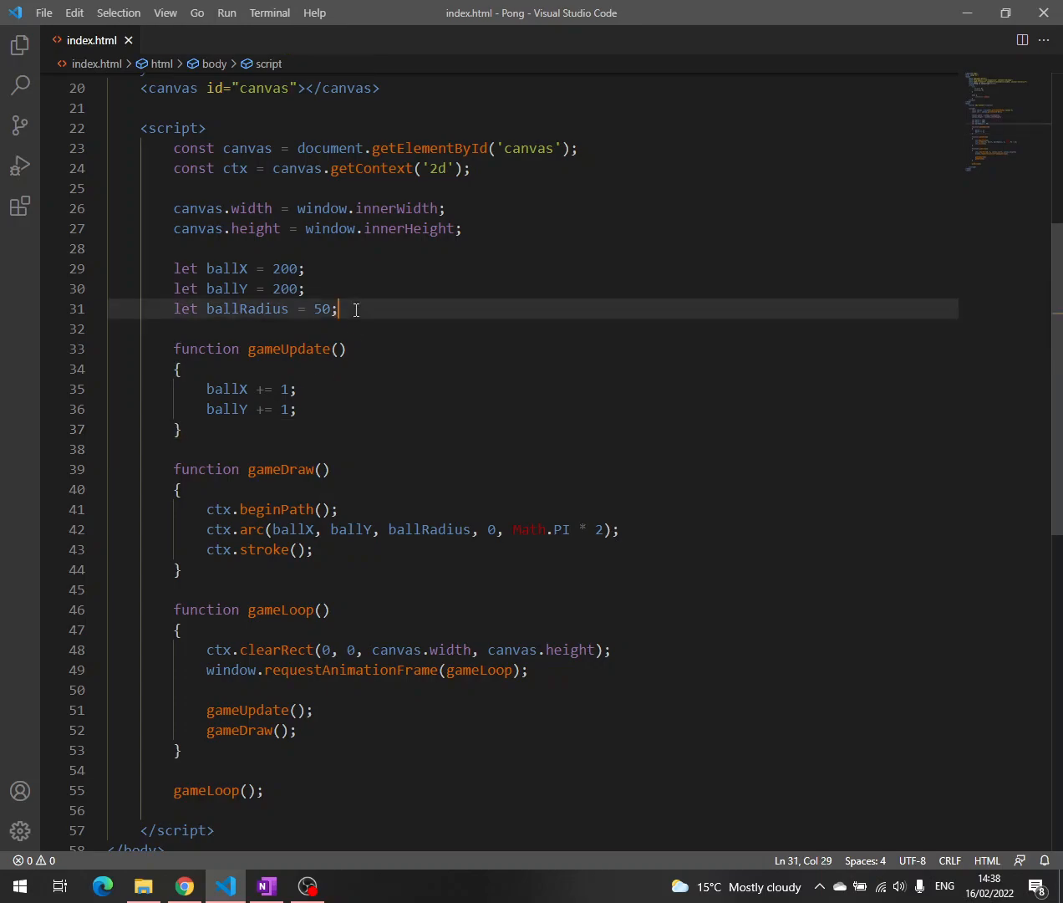
text(let ballV)
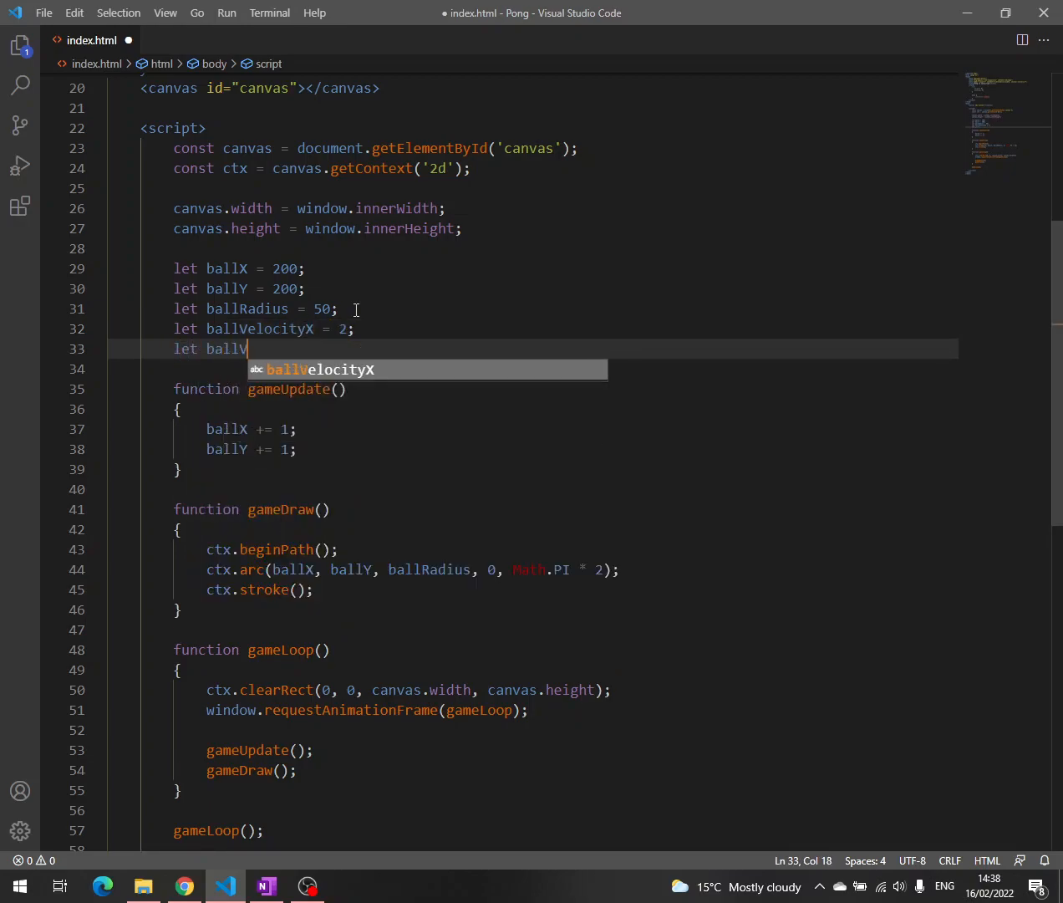
text(elocit)
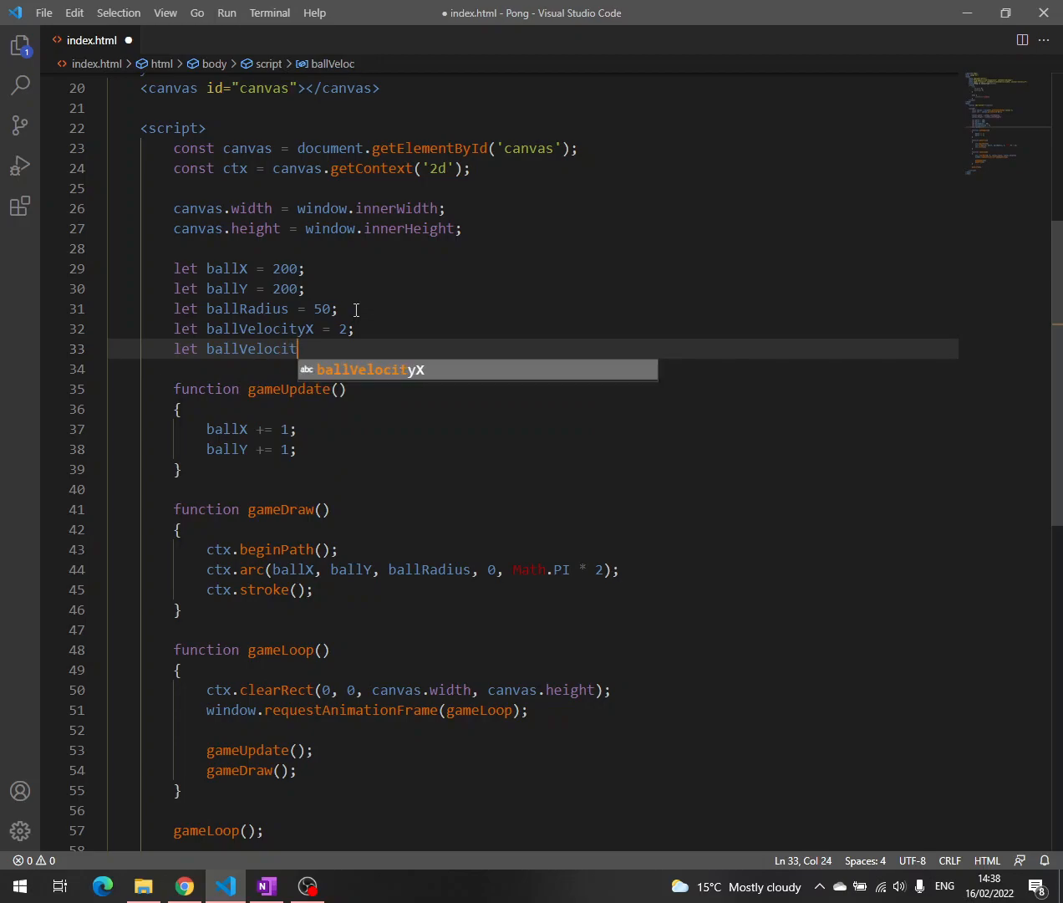
text(Y = 2;)
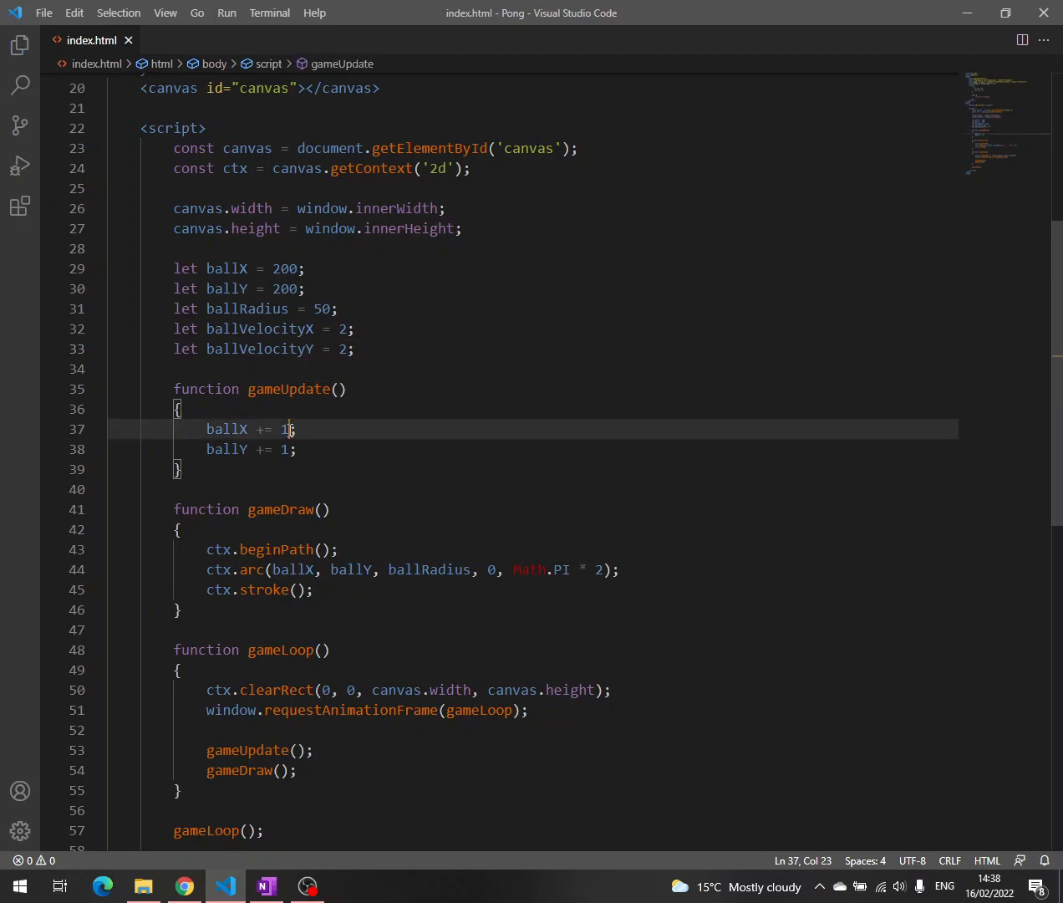
- Replace the 1s in gameUpdate with ballX += ballVelocityX and ballY += ballVelocityY, then save
text(ballVelocityX)
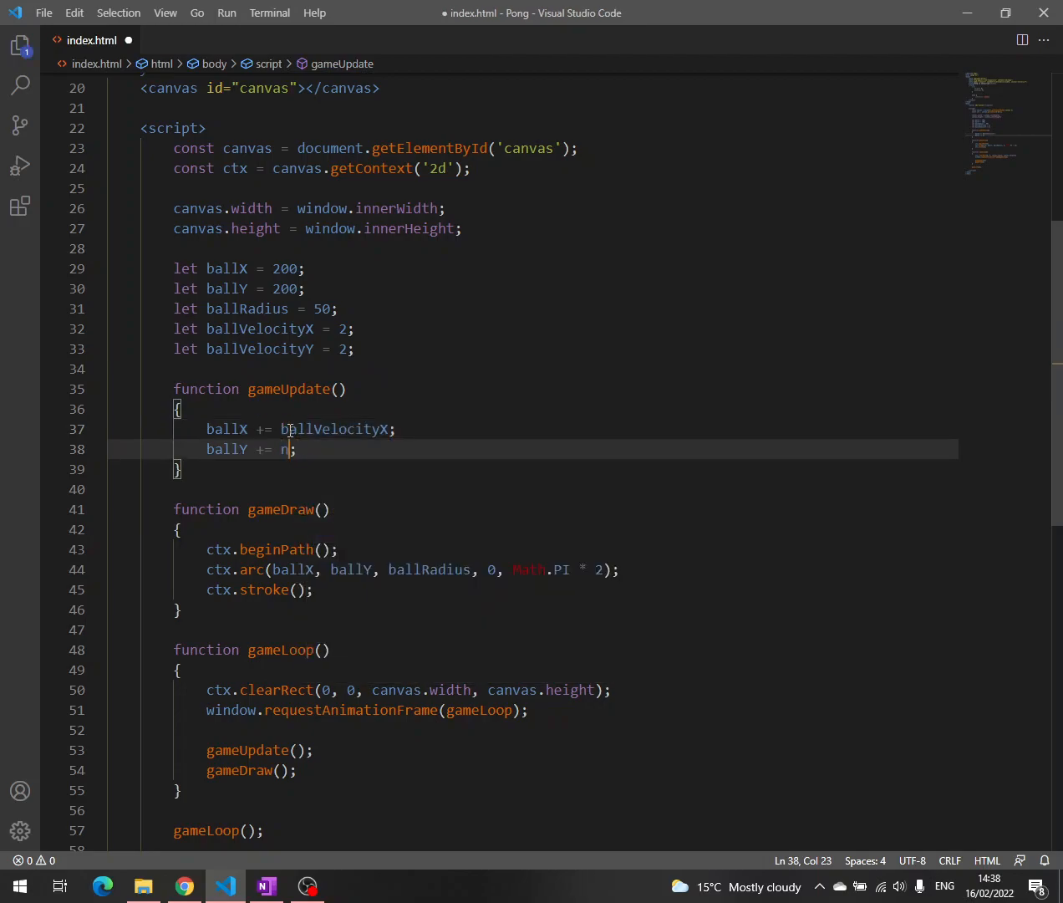
text(allVelocityY)
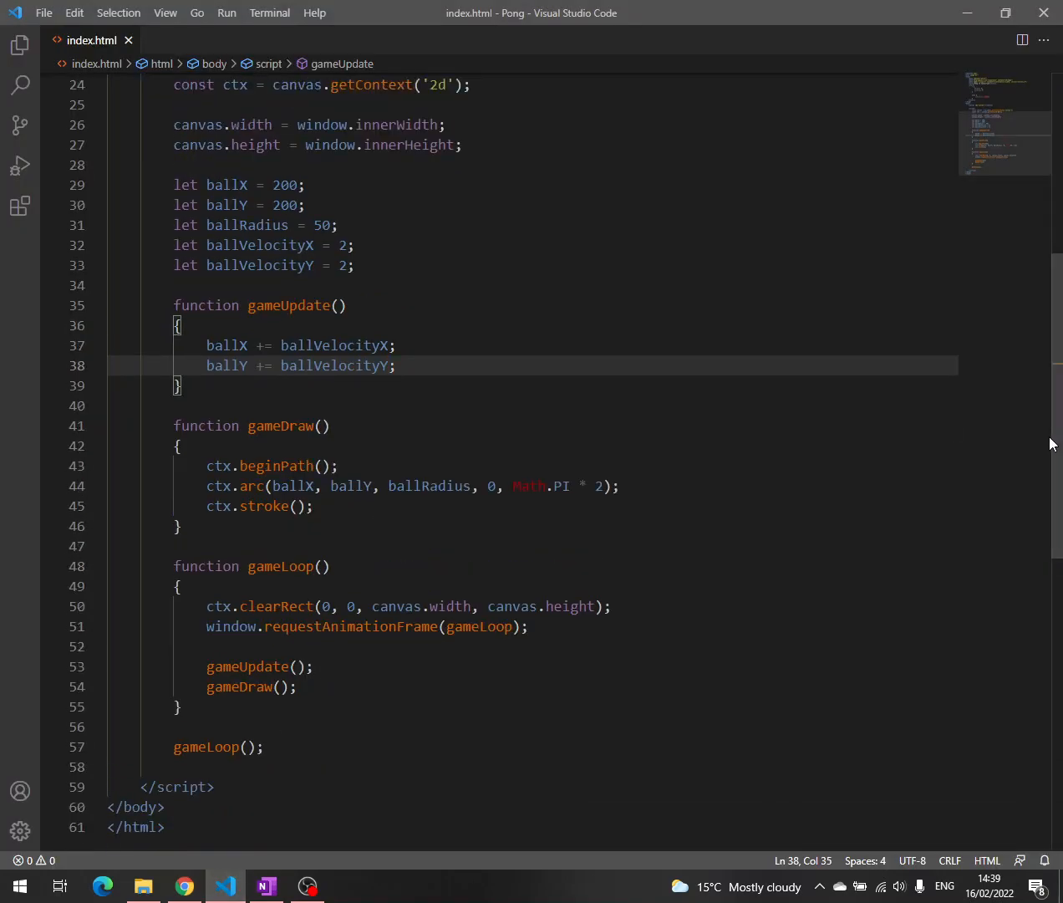
scroll(down, 3)
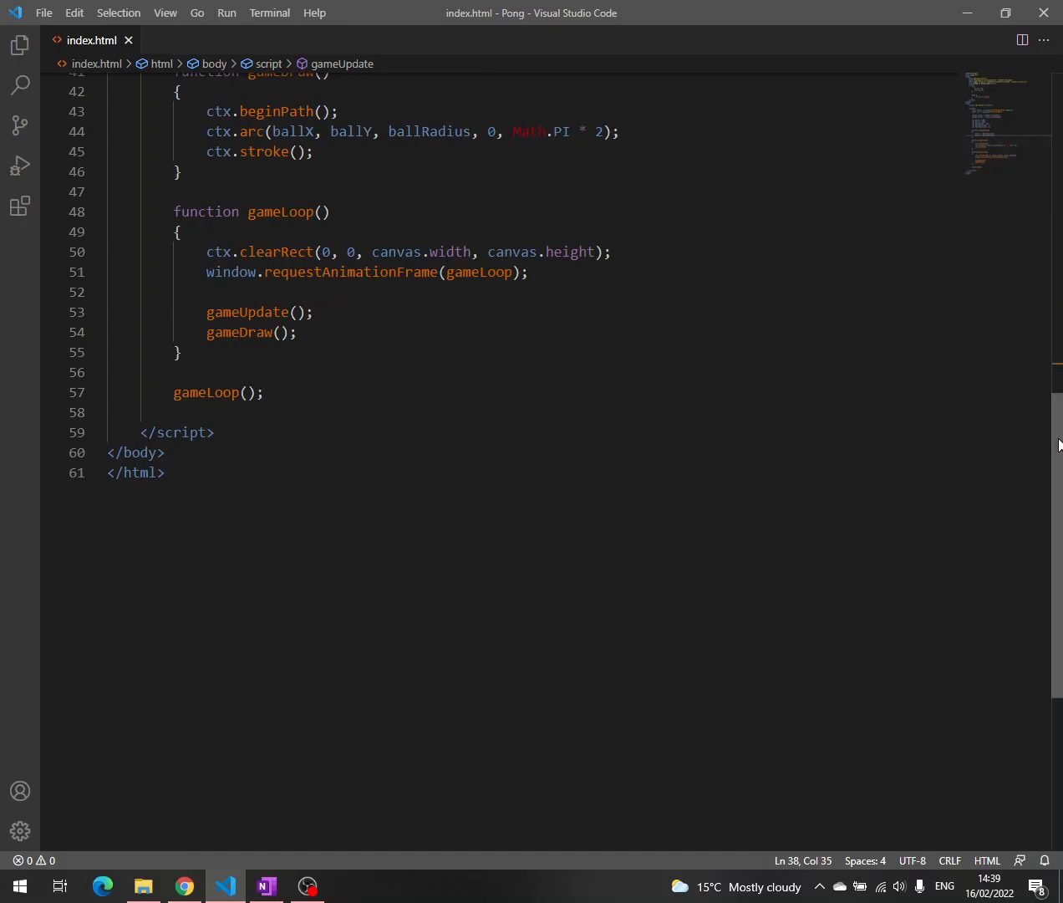